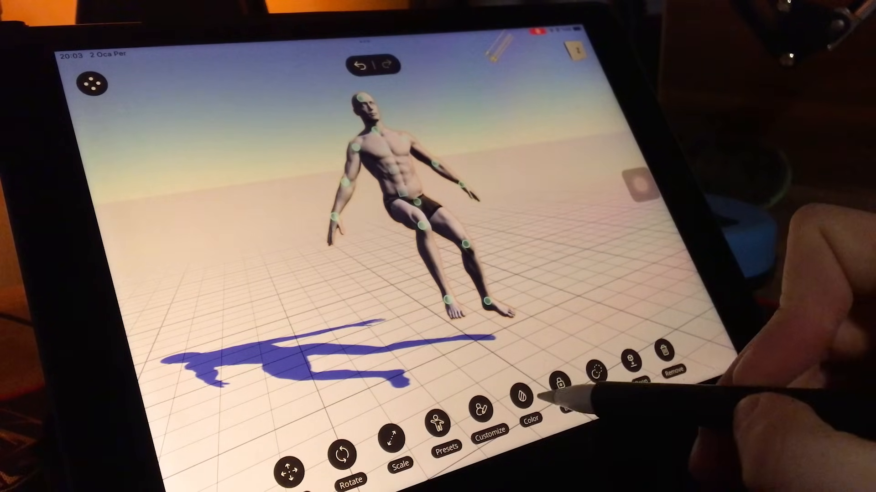
- Tint the mannequin figure with a warm skin-tone colour
{"action": "left_click", "coordinate": [522, 408]}
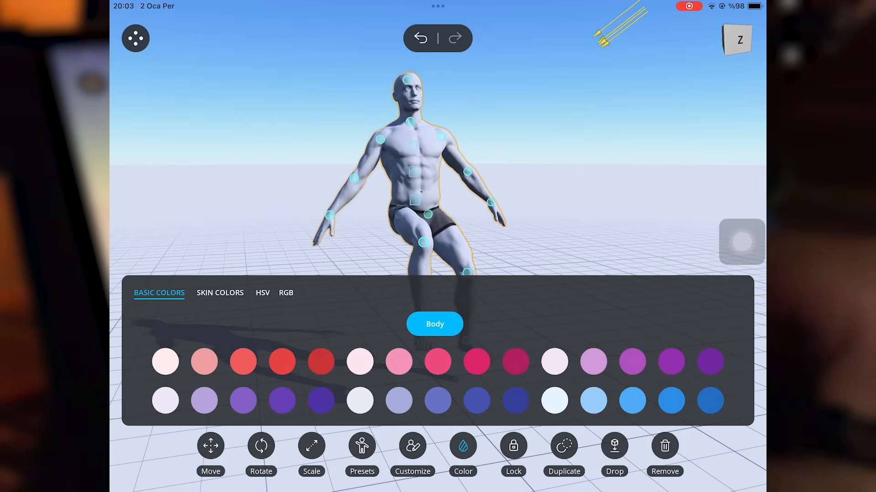
{"action": "left_click", "coordinate": [220, 293]}
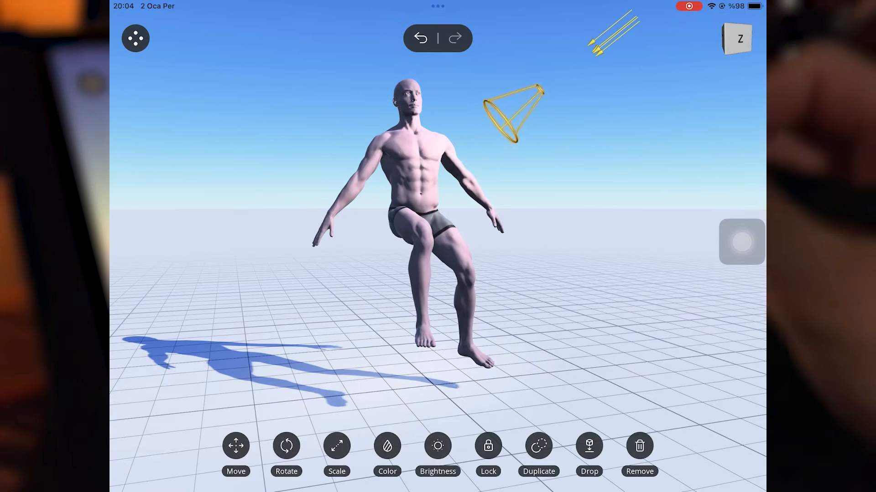
- Give the spotlight a warm red tint with HSV saturation 85 and start posing the figure
{"action": "left_click", "coordinate": [387, 458]}
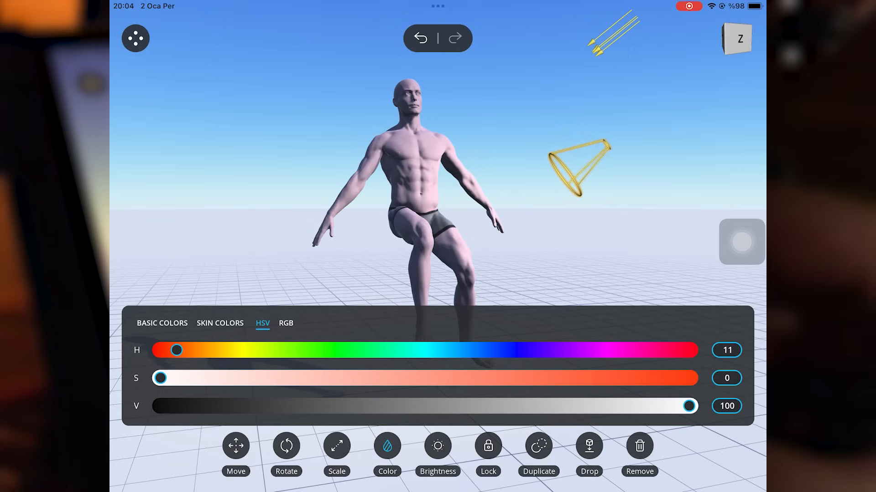
{"action": "left_click_drag", "start_coordinate": [161, 377], "coordinate": [608, 378]}
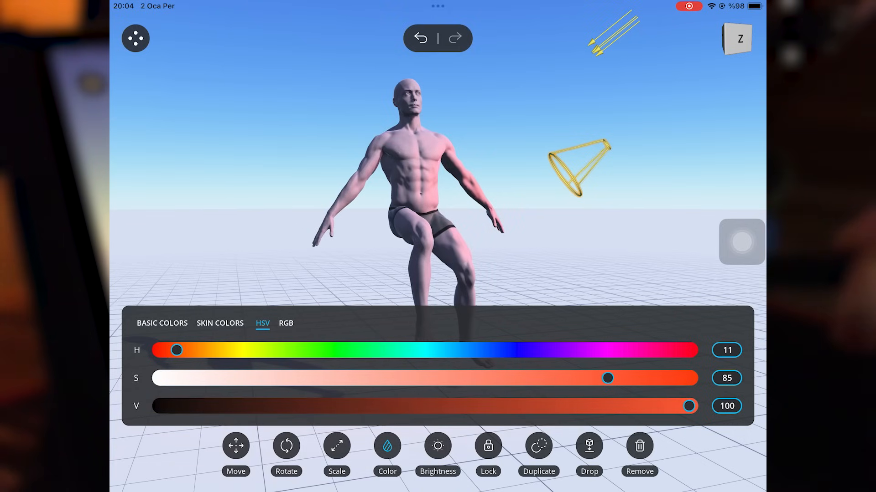
{"action": "left_click", "coordinate": [438, 447]}
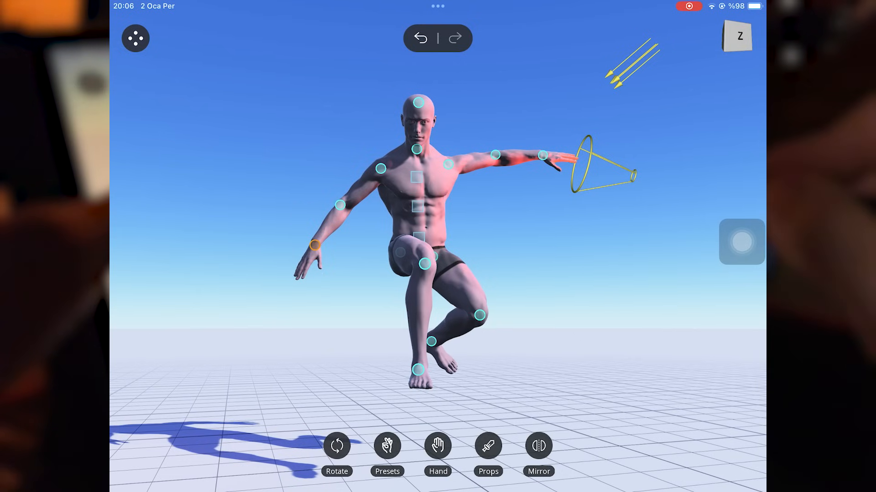
- Adjust the camera view, add a board prop under the feet and bring up the export options
{"action": "left_click", "coordinate": [135, 38]}
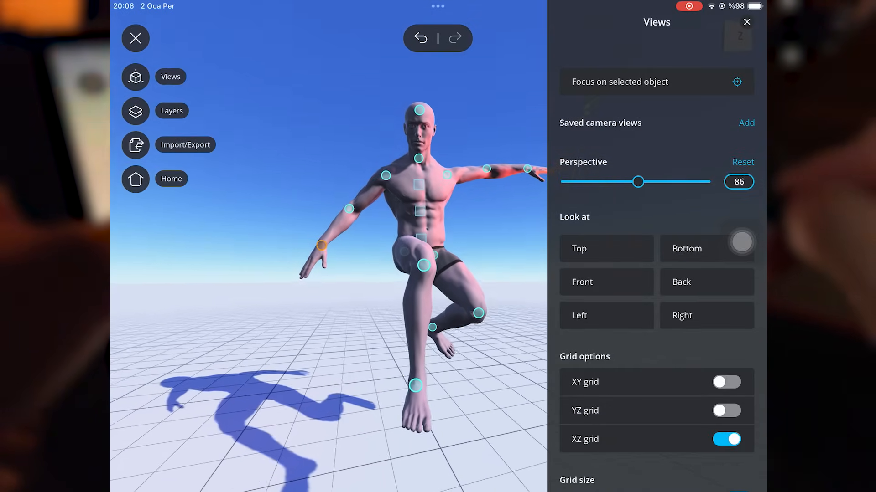
{"action": "left_click_drag", "start_coordinate": [639, 182], "coordinate": [615, 182]}
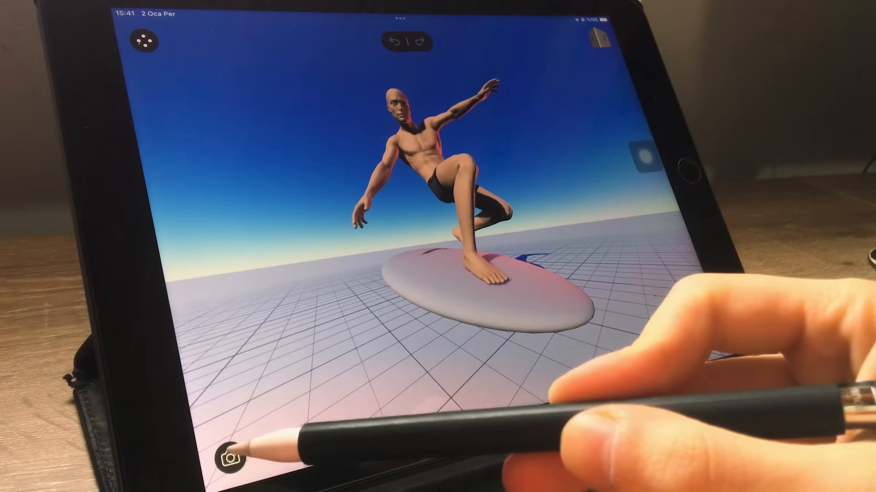
{"action": "left_click", "coordinate": [232, 458]}
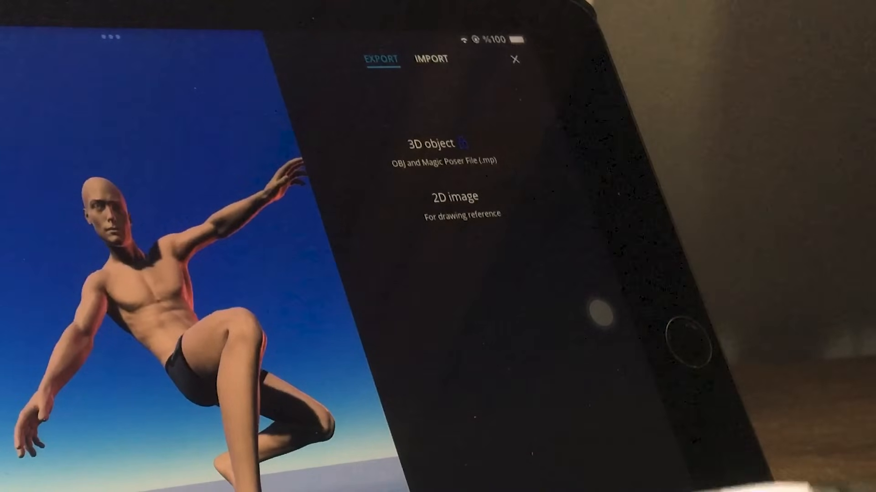
{"action": "left_click", "coordinate": [450, 197]}
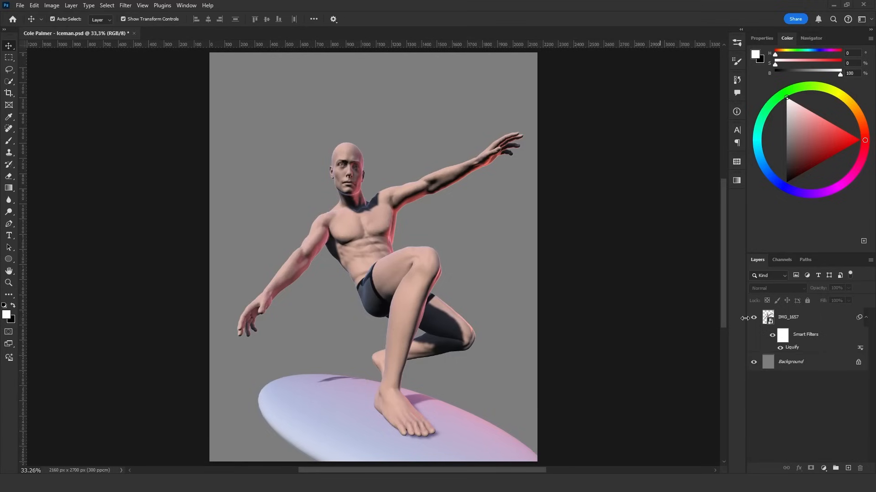
- Open palmer7.jpg beside the Iceman PSD and return to the figure document
{"action": "left_click", "coordinate": [185, 33]}
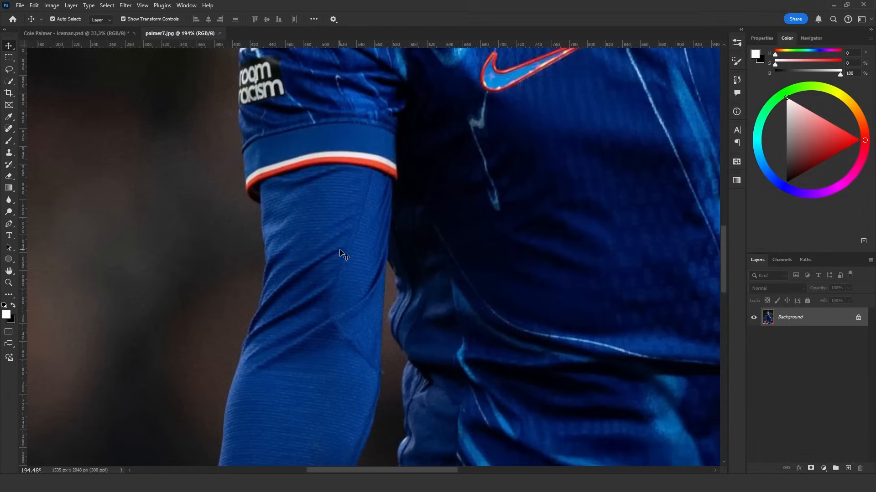
{"action": "left_click", "coordinate": [73, 33]}
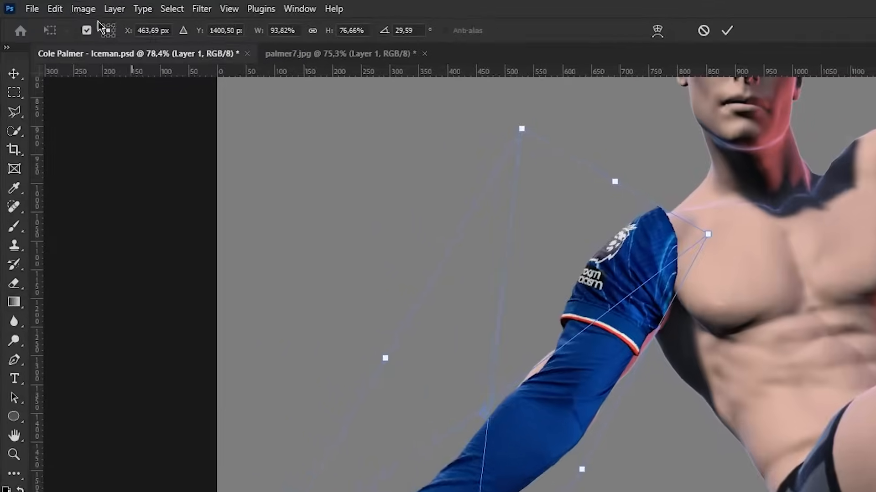
- Puppet-warp the pasted sleeve so its top reaches the figure's shoulder
{"action": "left_click", "coordinate": [53, 8]}
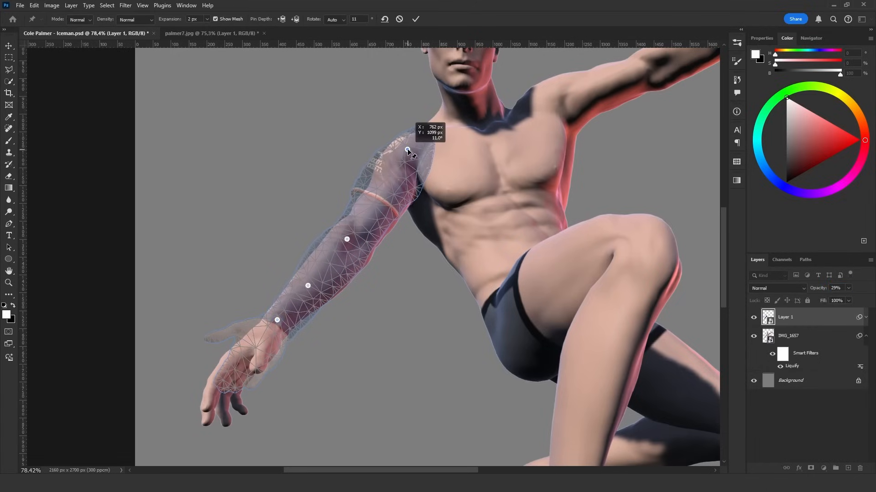
{"action": "left_click_drag", "start_coordinate": [407, 151], "coordinate": [353, 237]}
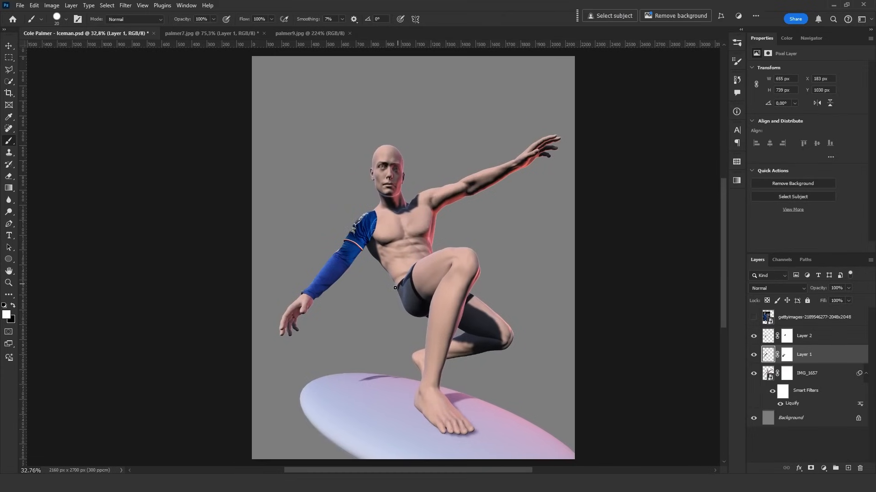
{"action": "mouse_move", "coordinate": [422, 282]}
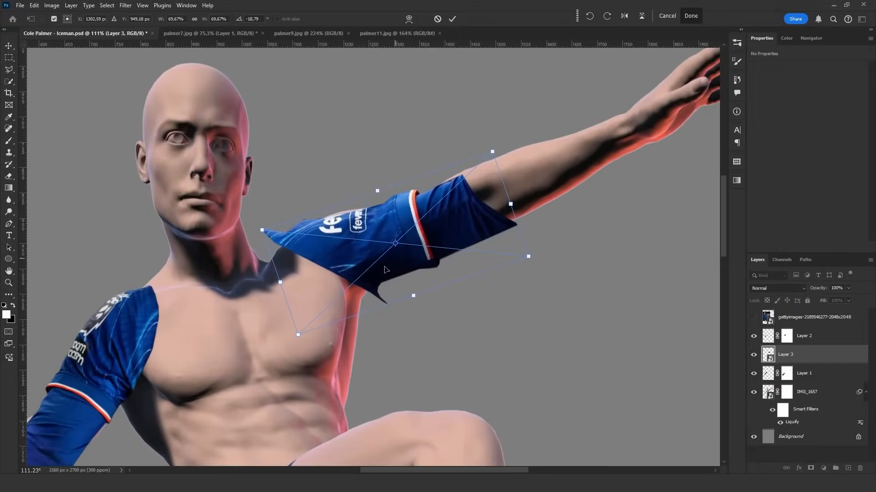
- Switch the second sleeve's transform to Warp to bend it over the raised arm
{"action": "right_click", "coordinate": [385, 269]}
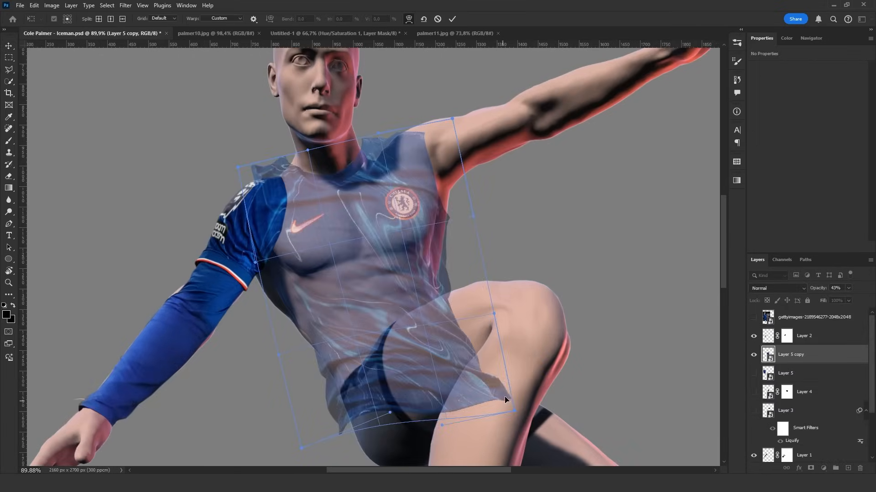
- Stretch the shirt over the hip, then liquify it with a backdrop layer shown behind
{"action": "left_click_drag", "start_coordinate": [506, 400], "coordinate": [482, 344]}
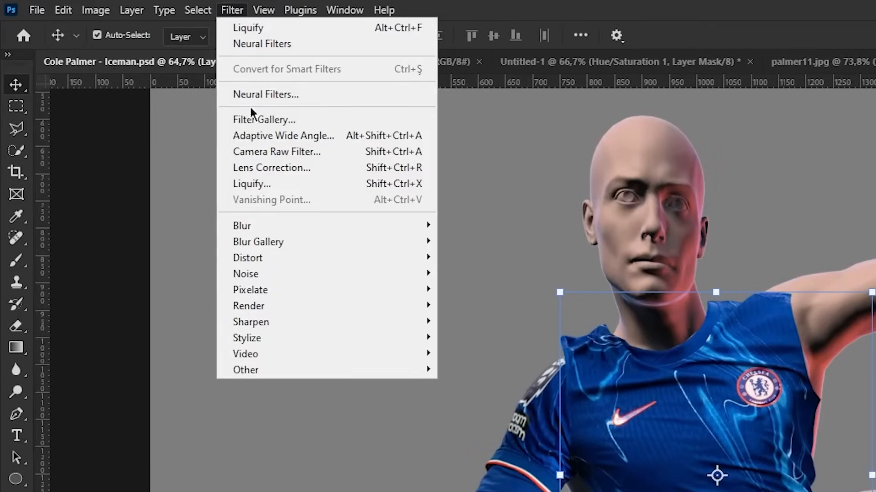
{"action": "left_click", "coordinate": [252, 185]}
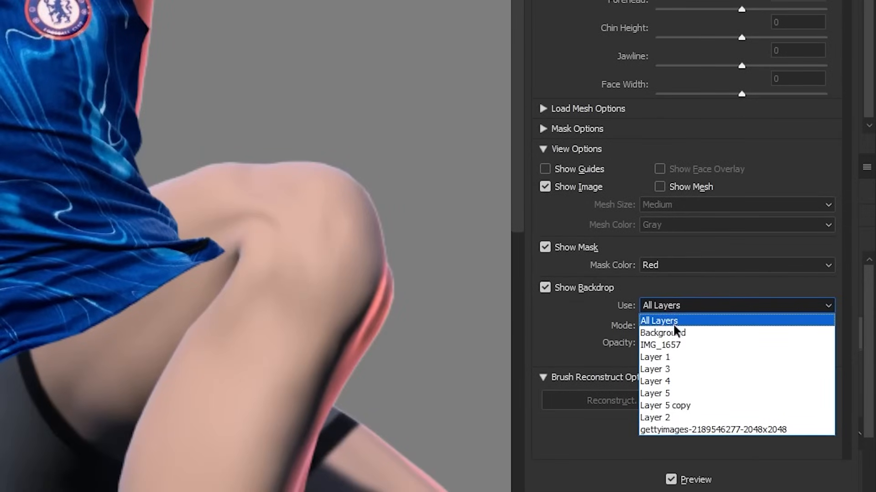
{"action": "left_click", "coordinate": [661, 345]}
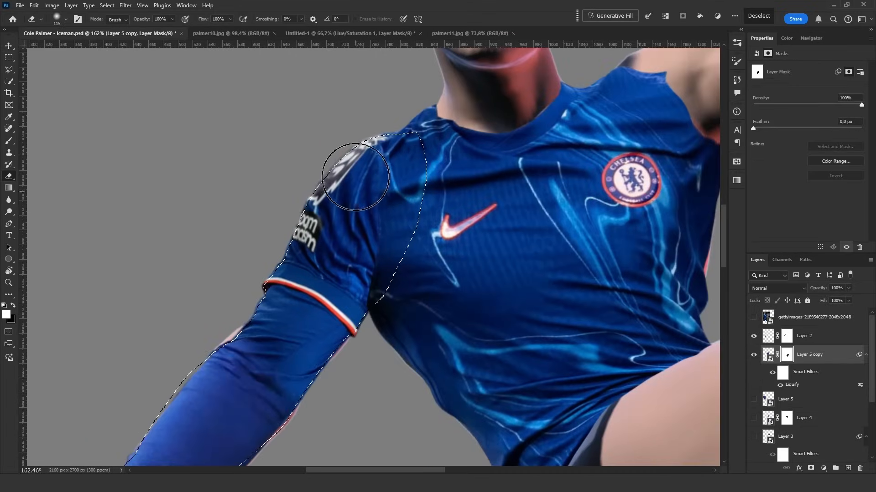
- Mask the shirt's shoulder overlap, hide Layer 2 and liquify the shorts onto the thigh
{"action": "left_click_drag", "start_coordinate": [352, 176], "coordinate": [349, 237]}
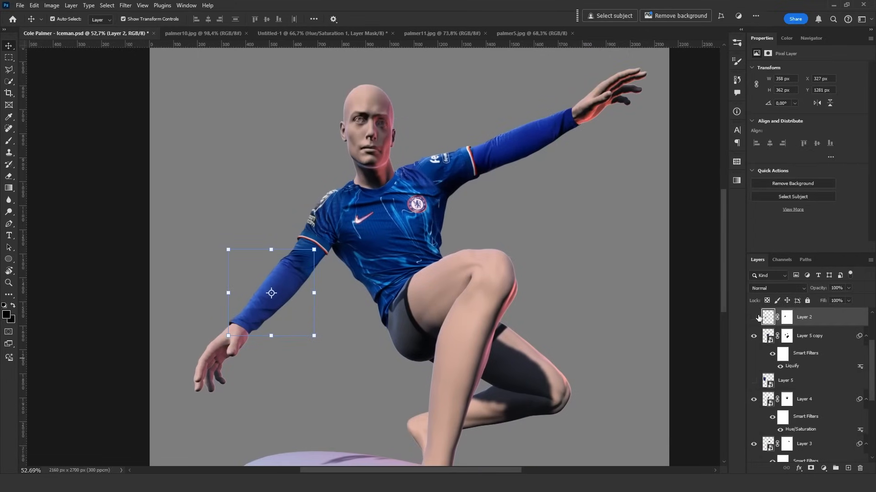
{"action": "left_click", "coordinate": [754, 317]}
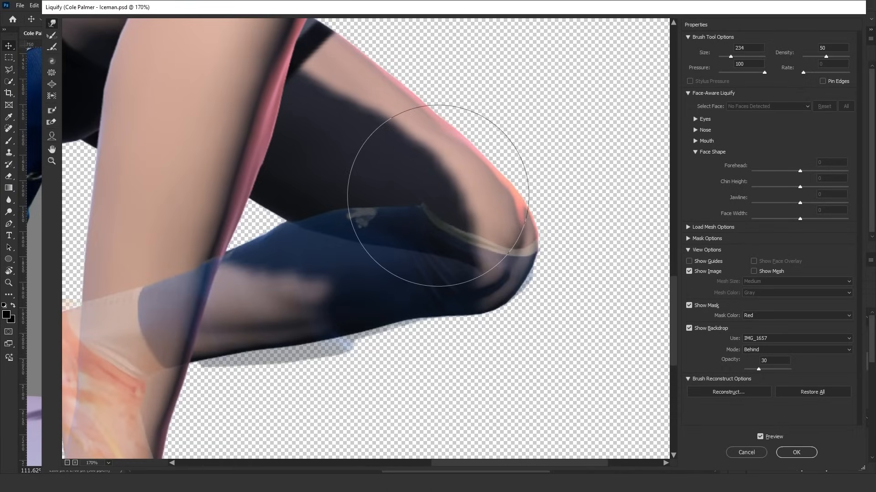
{"action": "left_click", "coordinate": [795, 452]}
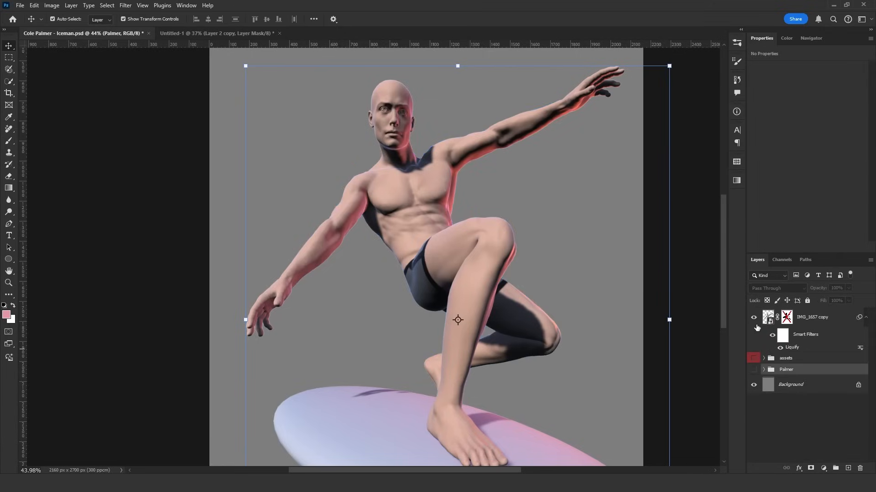
- Select the mannequin render's Shadows via Color Range with Fuzziness 92
{"action": "left_click", "coordinate": [768, 318]}
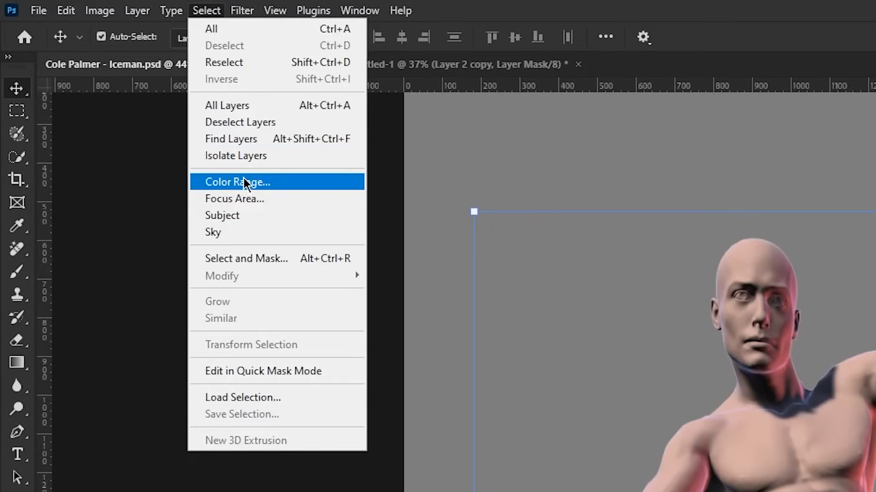
{"action": "left_click", "coordinate": [237, 182]}
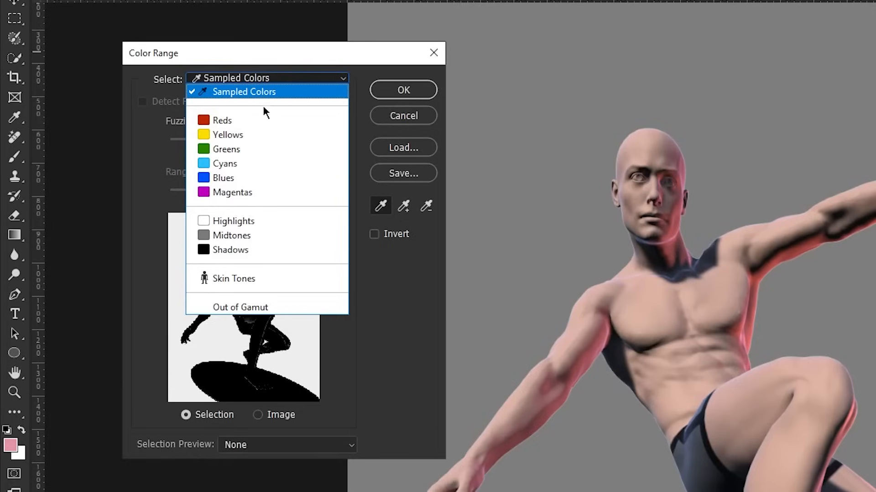
{"action": "left_click", "coordinate": [231, 250]}
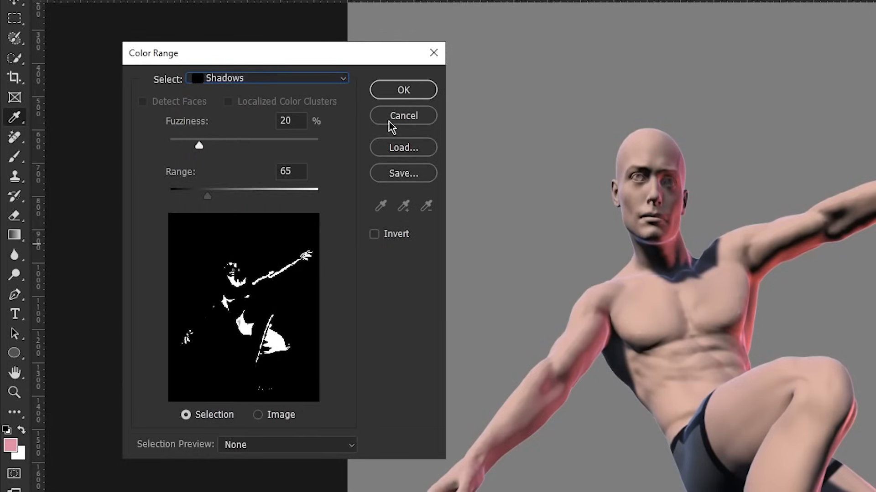
{"action": "mouse_move", "coordinate": [362, 217]}
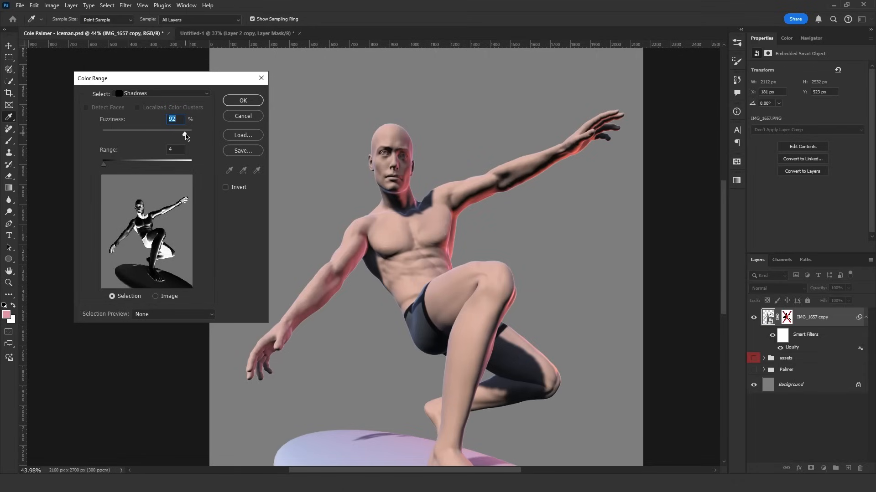
{"action": "left_click", "coordinate": [242, 101]}
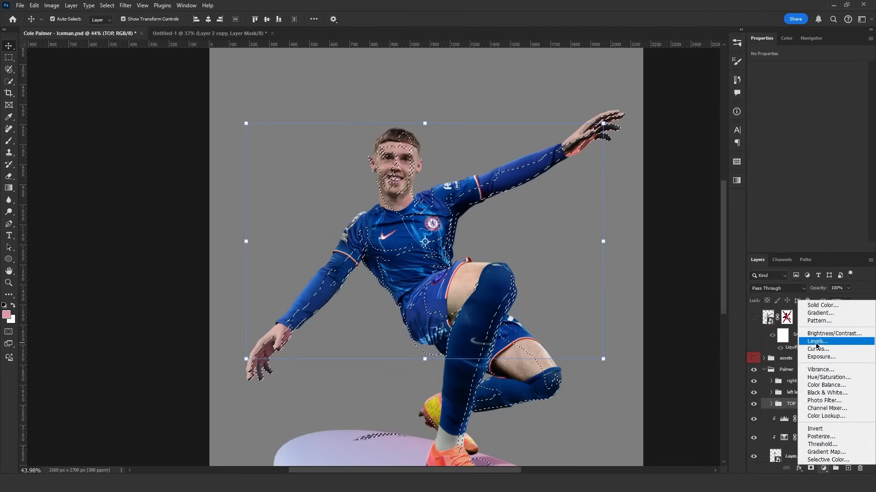
- Darken the shadow selection with Levels' output white lowered, then add a Curves layer
{"action": "left_click", "coordinate": [817, 341]}
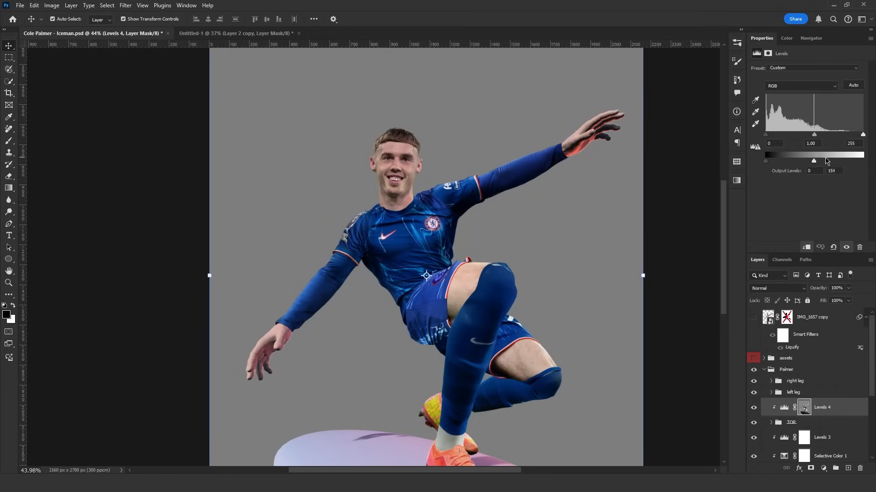
{"action": "left_click_drag", "start_coordinate": [827, 161], "coordinate": [793, 161]}
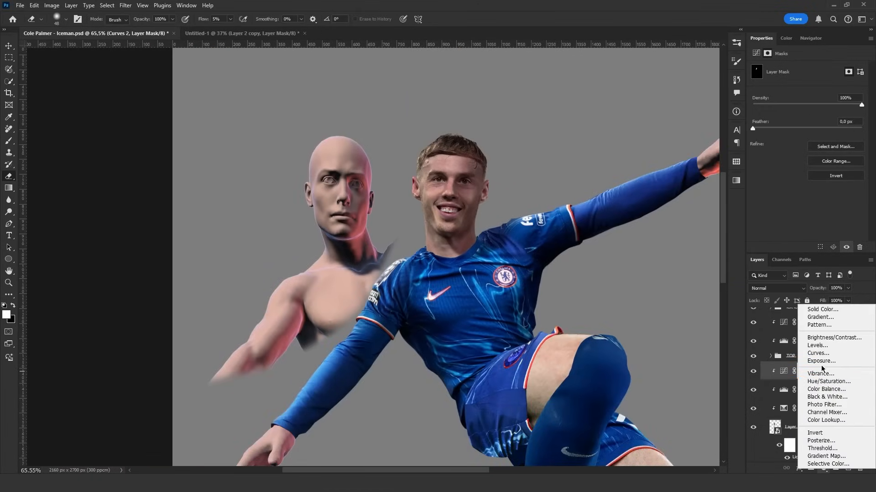
{"action": "left_click", "coordinate": [818, 353]}
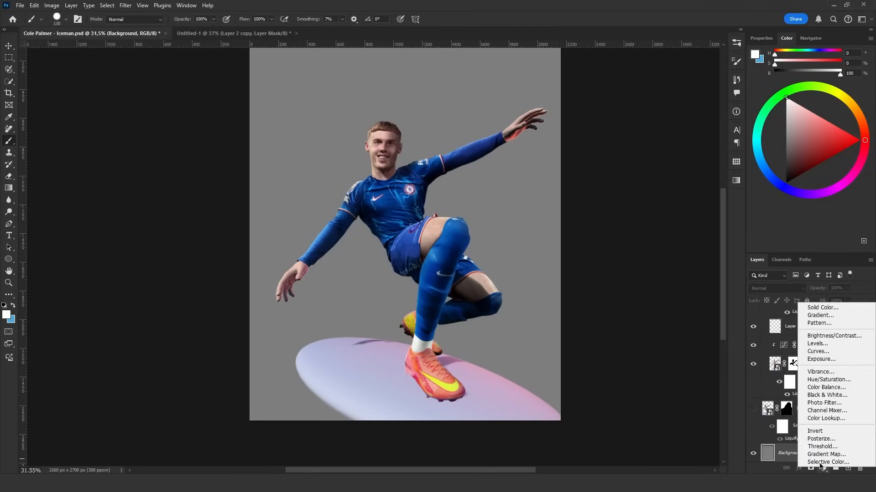
- Add an adjustment layer above the Background for the glacier backdrop
{"action": "left_click", "coordinate": [822, 307]}
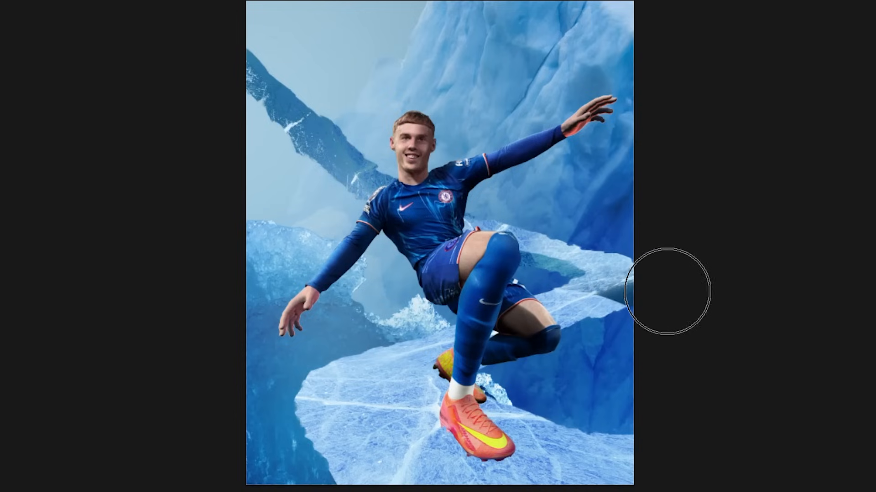
{"action": "mouse_move", "coordinate": [673, 448]}
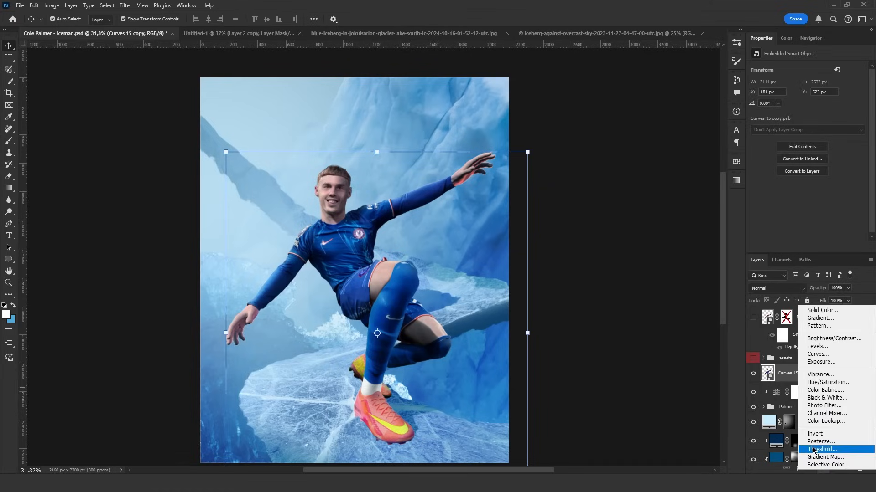
- Add a colorized Hue/Saturation layer over the player copy with Saturation 25 and Hue near 200
{"action": "left_click", "coordinate": [827, 382]}
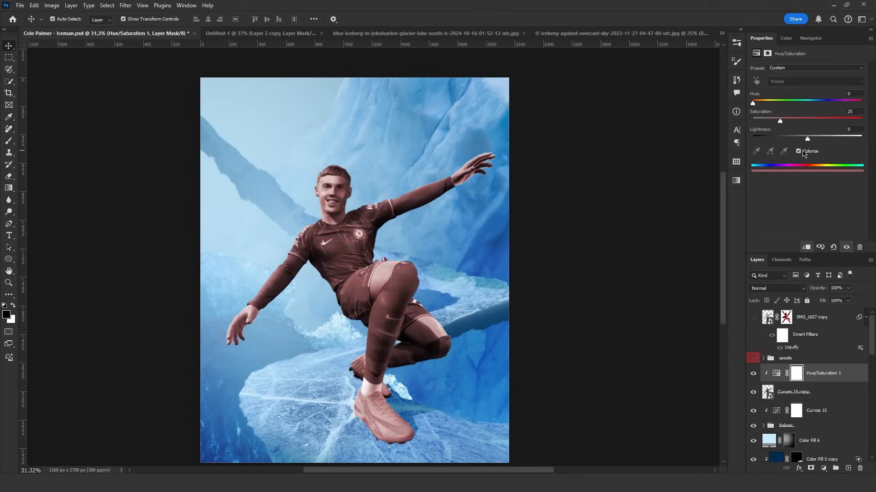
{"action": "left_click_drag", "start_coordinate": [754, 103], "coordinate": [813, 103]}
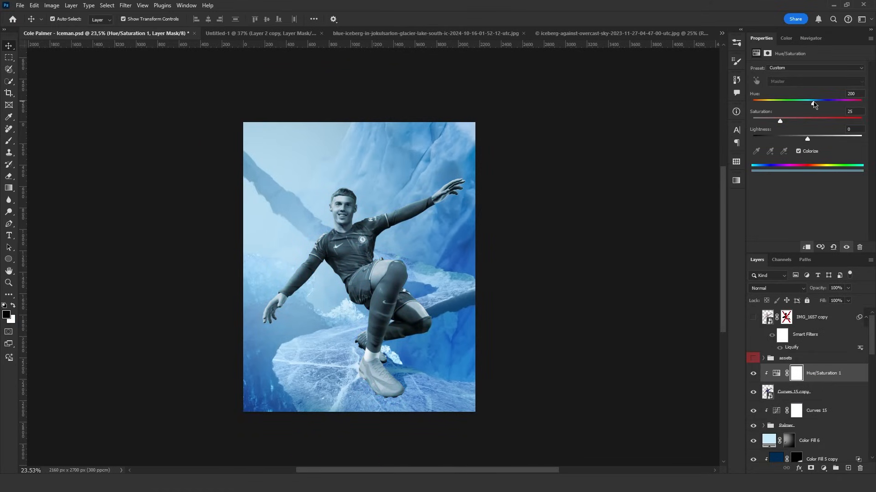
{"action": "left_click_drag", "start_coordinate": [812, 103], "coordinate": [815, 103]}
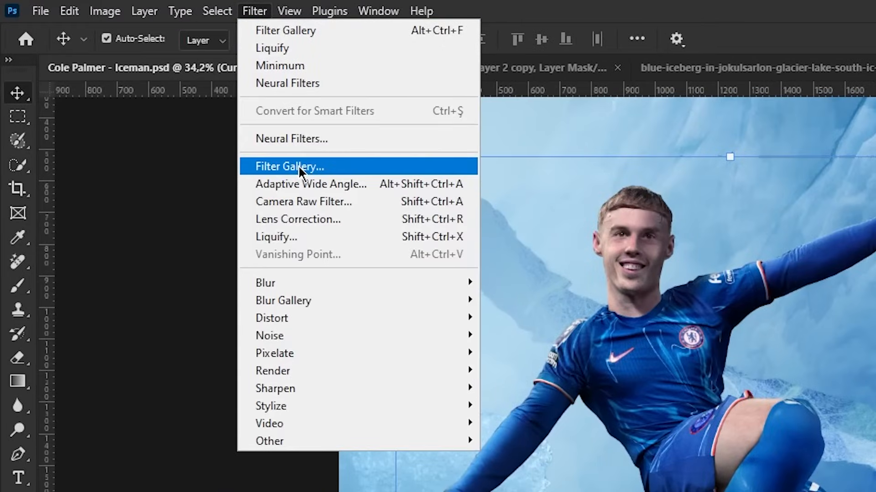
- Run Filter Gallery on the duplicated player smart object
{"action": "left_click", "coordinate": [289, 166]}
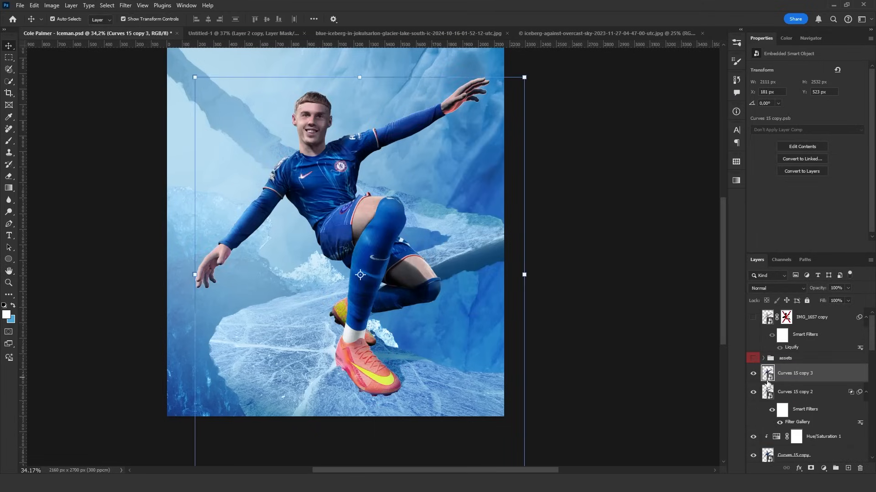
- Desaturate the top copy to -100, reapply Filter Gallery, invert it and set Overlay blending
{"action": "key", "text": "Ctrl+U"}
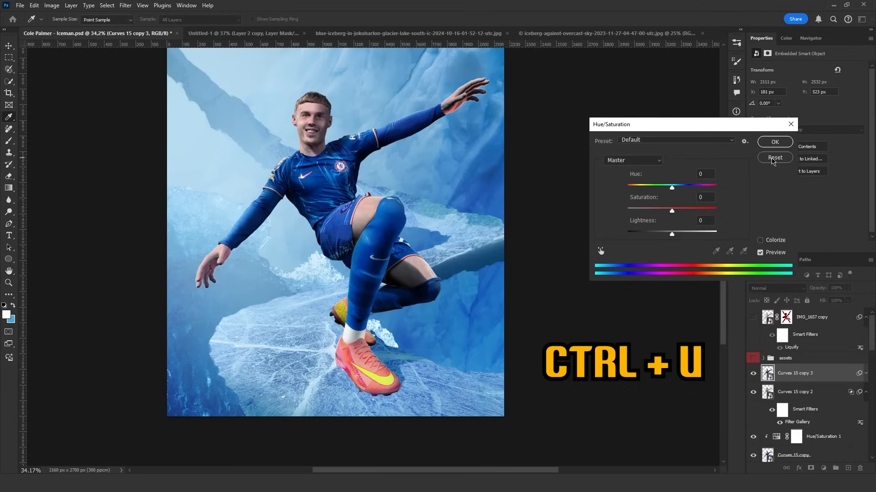
{"action": "left_click_drag", "start_coordinate": [671, 211], "coordinate": [626, 210]}
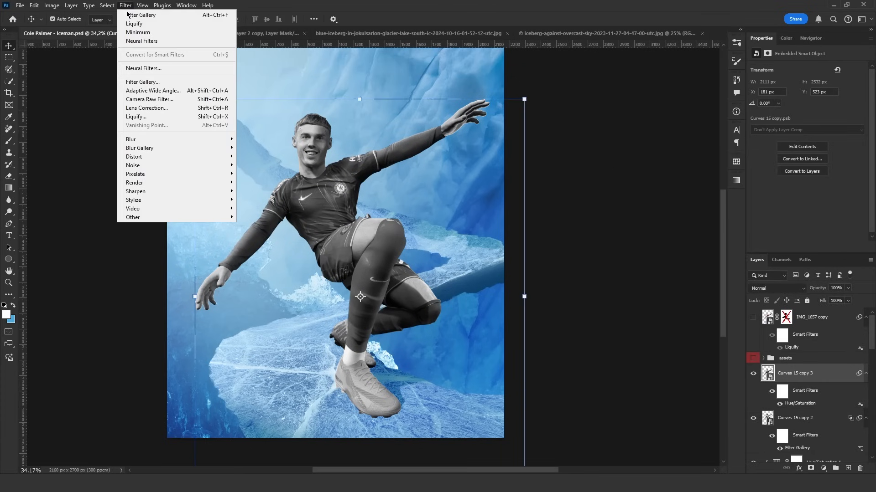
{"action": "left_click", "coordinate": [142, 83]}
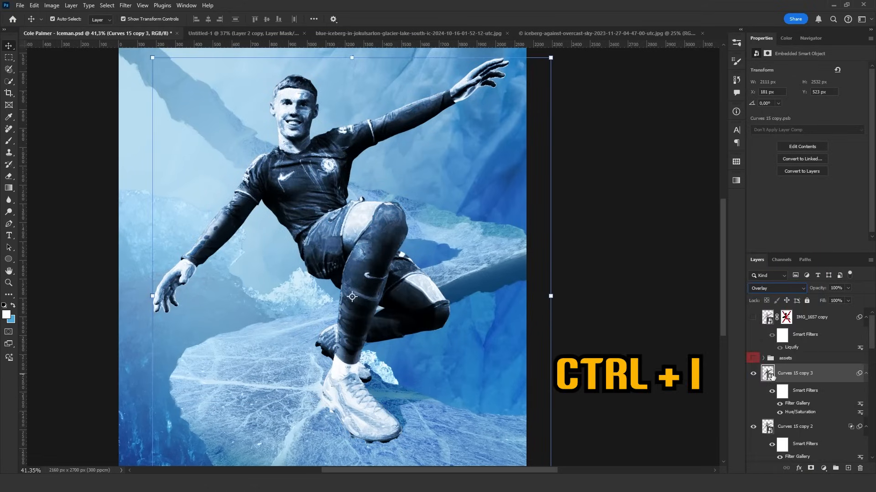
{"action": "key", "text": "ctrl+i"}
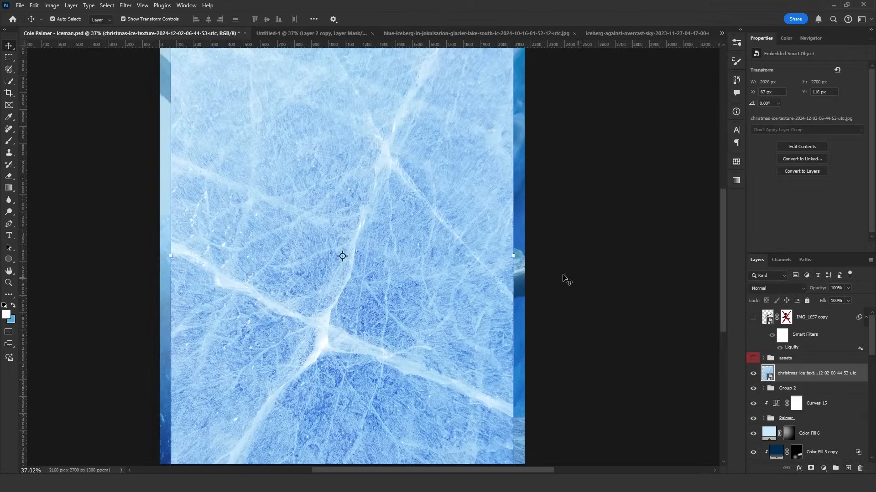
- Blend the ice texture with Lighter Color and a split Underlying Layer Blend If range
{"action": "left_click", "coordinate": [775, 287]}
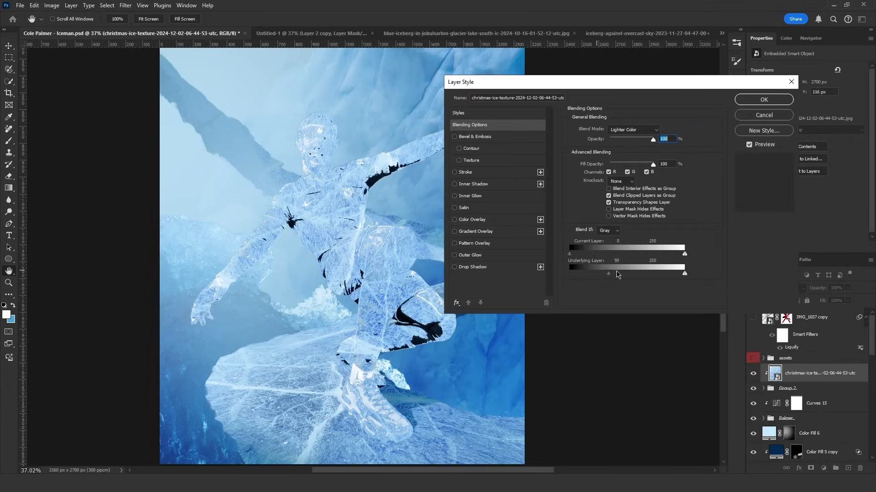
{"action": "left_click_drag", "start_coordinate": [608, 272], "coordinate": [618, 273]}
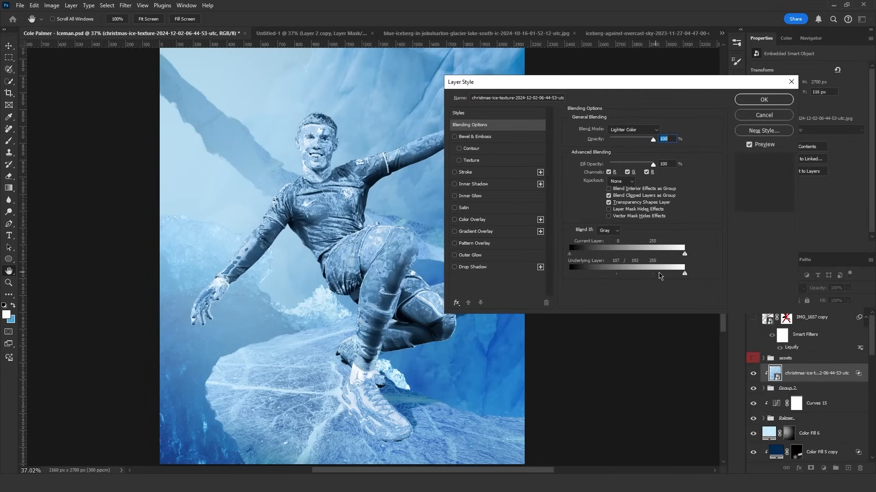